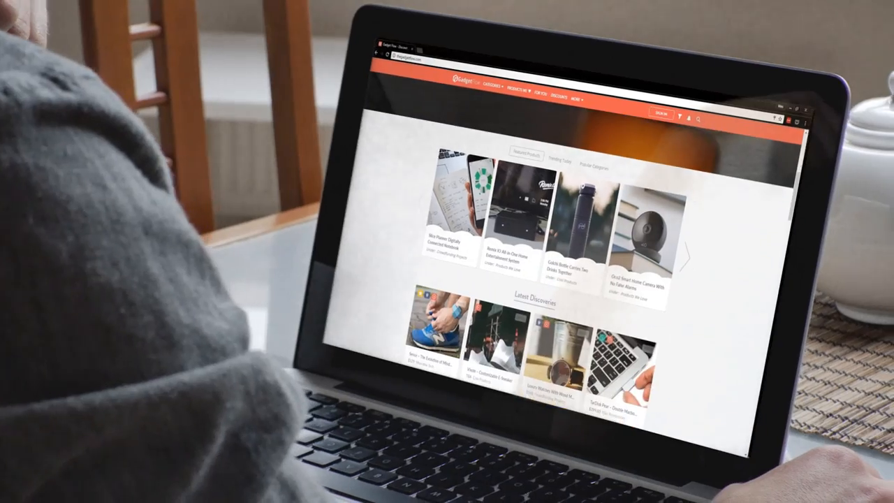
scroll(down, 3)
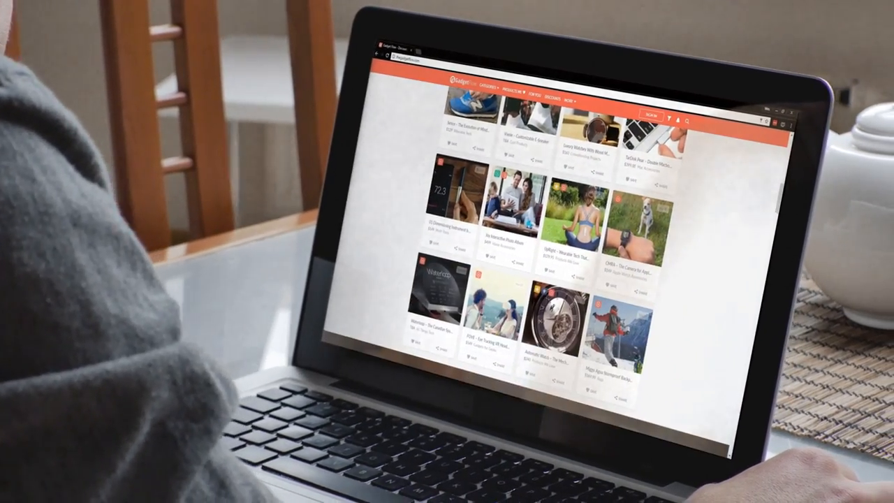